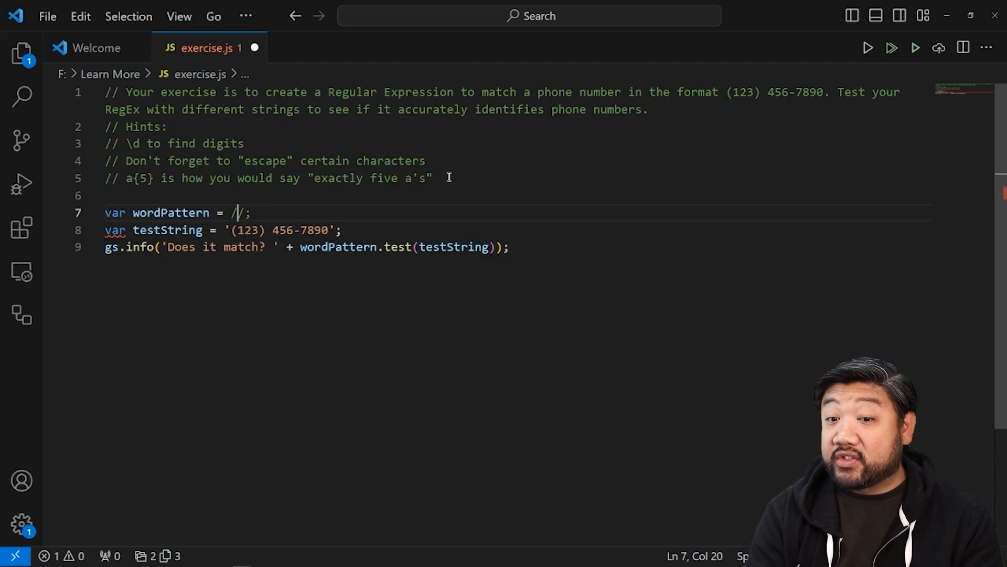
# Step: Start the line 7 regex with an escaped opening parenthesis and a \d digit token
pyautogui.write('(')
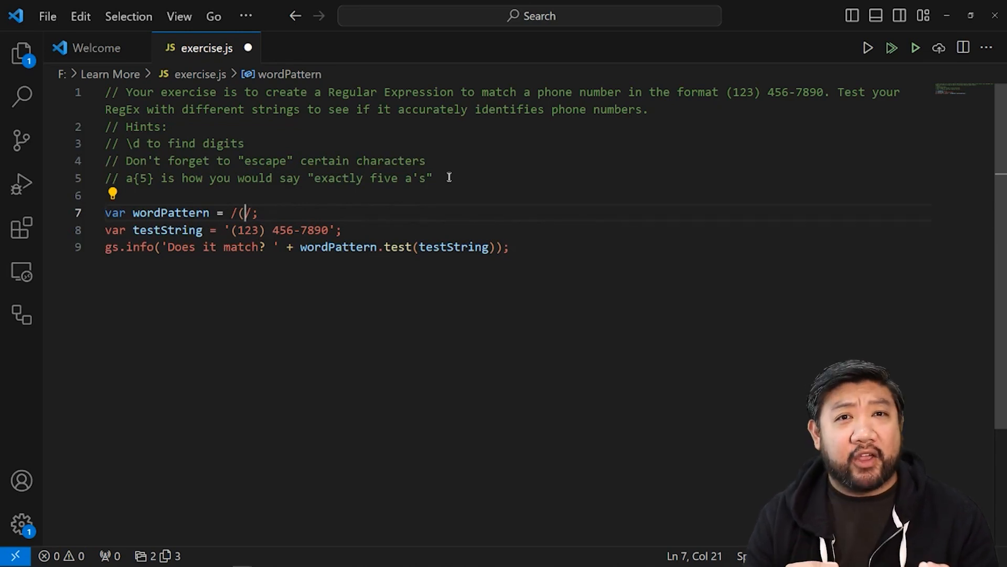
pyautogui.write('/')
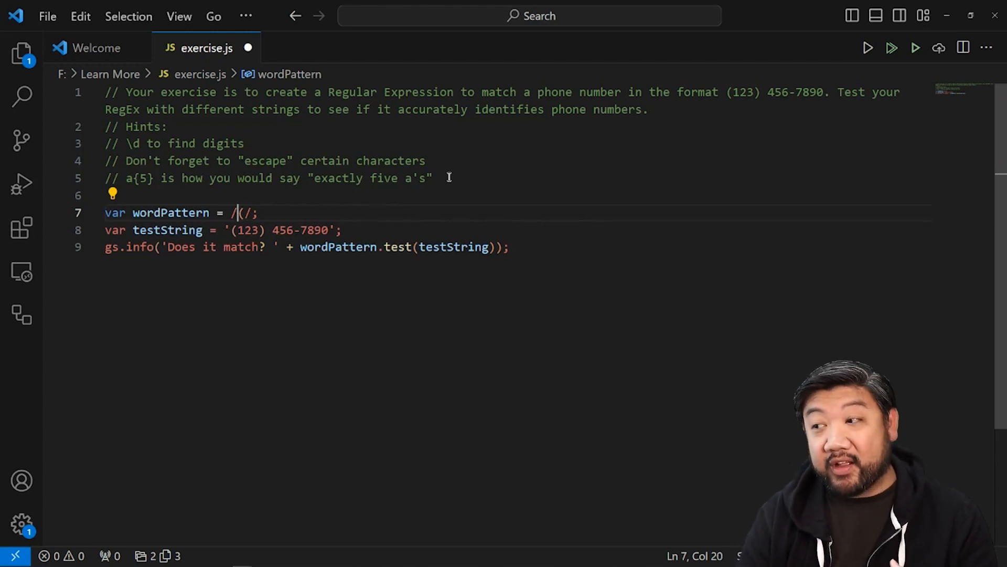
pyautogui.write('\\')
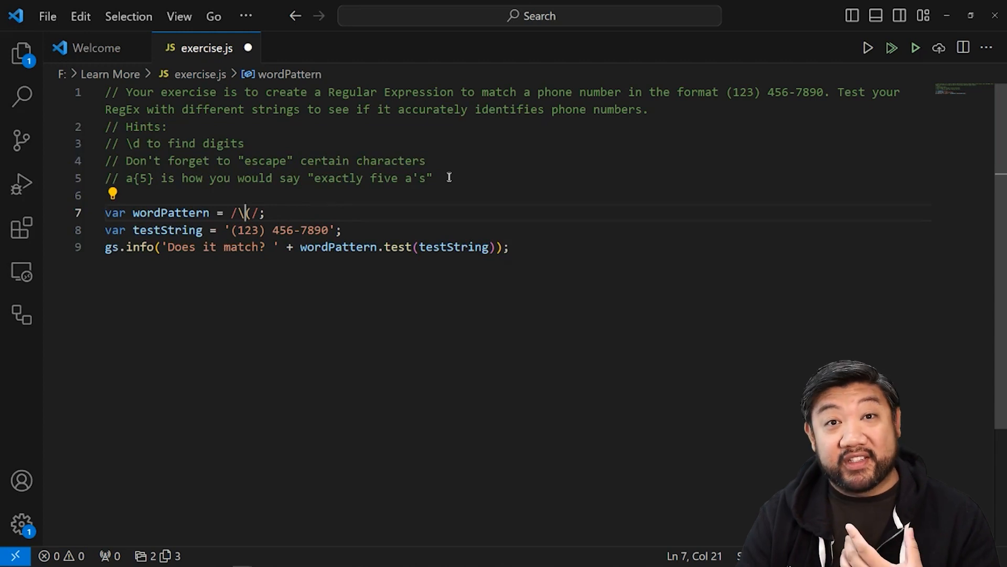
pyautogui.write('(')
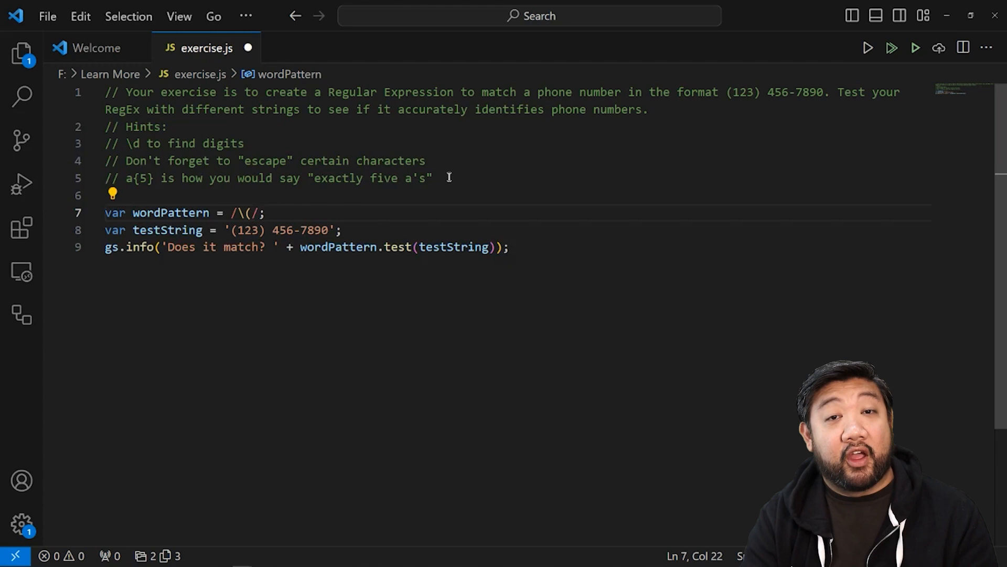
pyautogui.write('\\d')
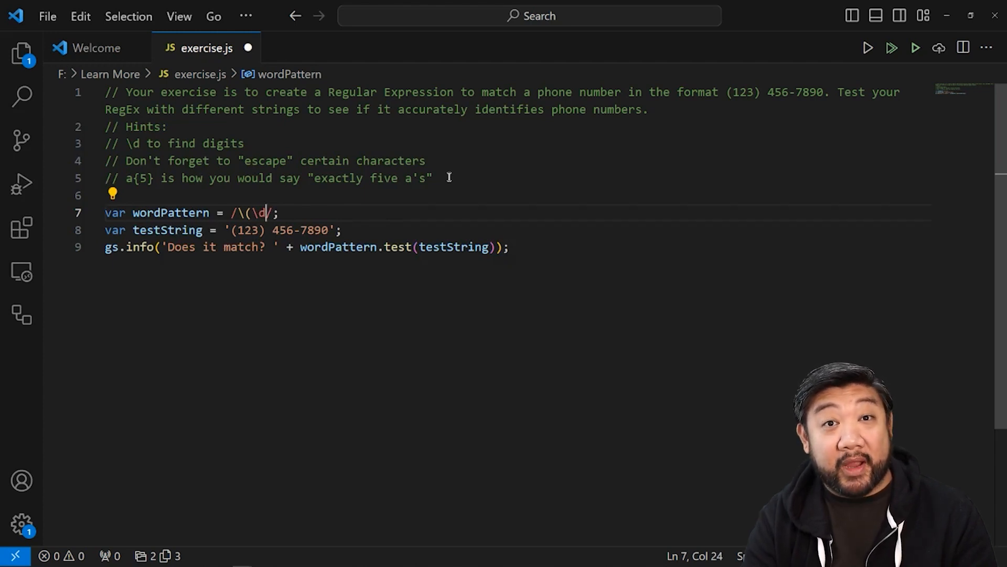
# Step: Extend the regex with {3}\) \d(3)-\d{4} for area code, space, three digits, hyphen, four digits
pyautogui.write('{3}')
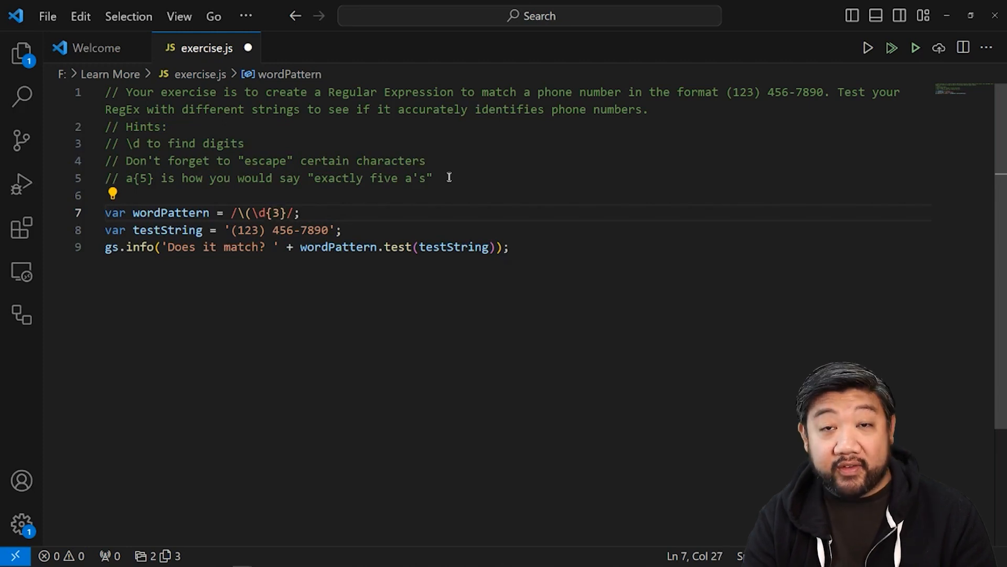
pyautogui.write('\\)')
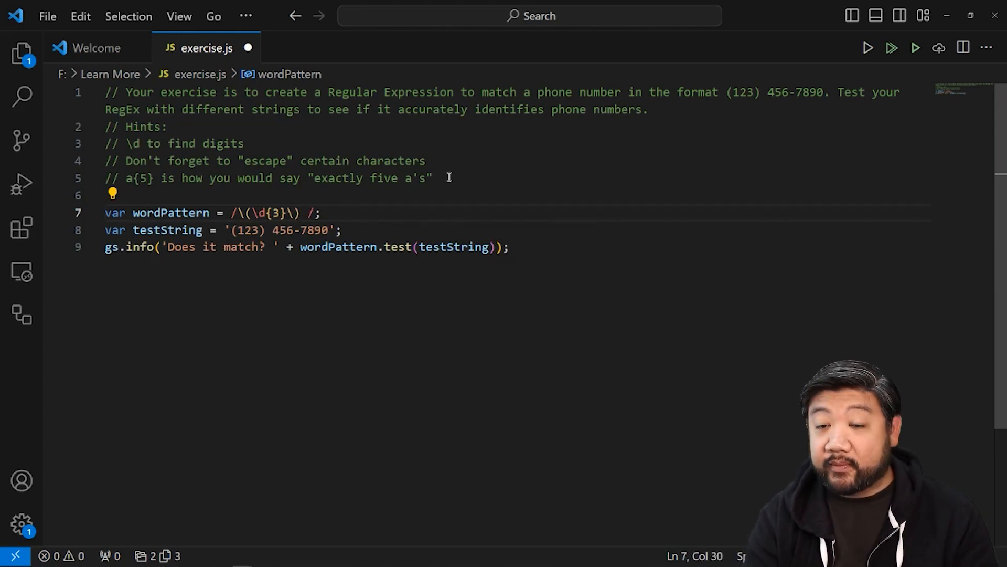
pyautogui.write('\\d')
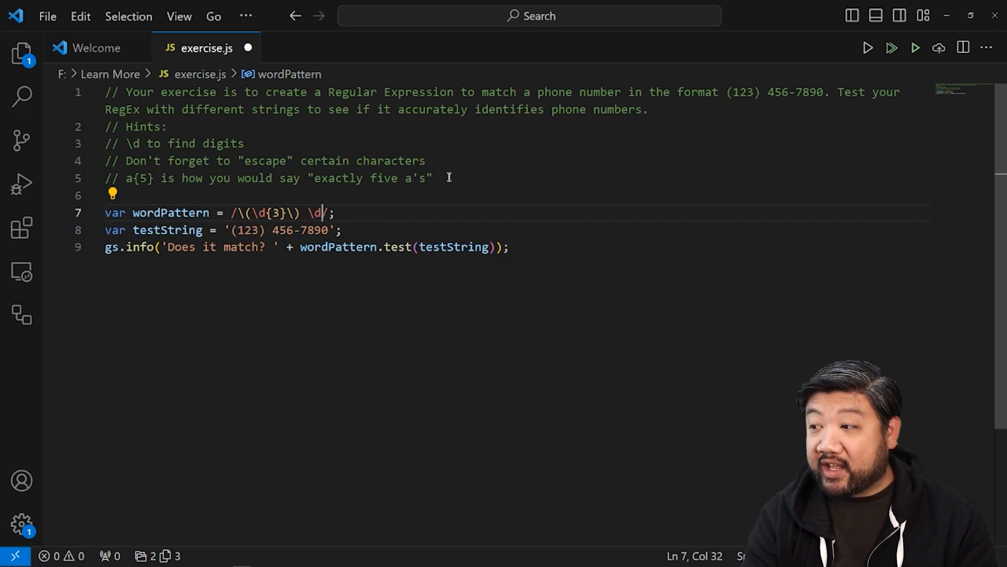
pyautogui.write('(3')
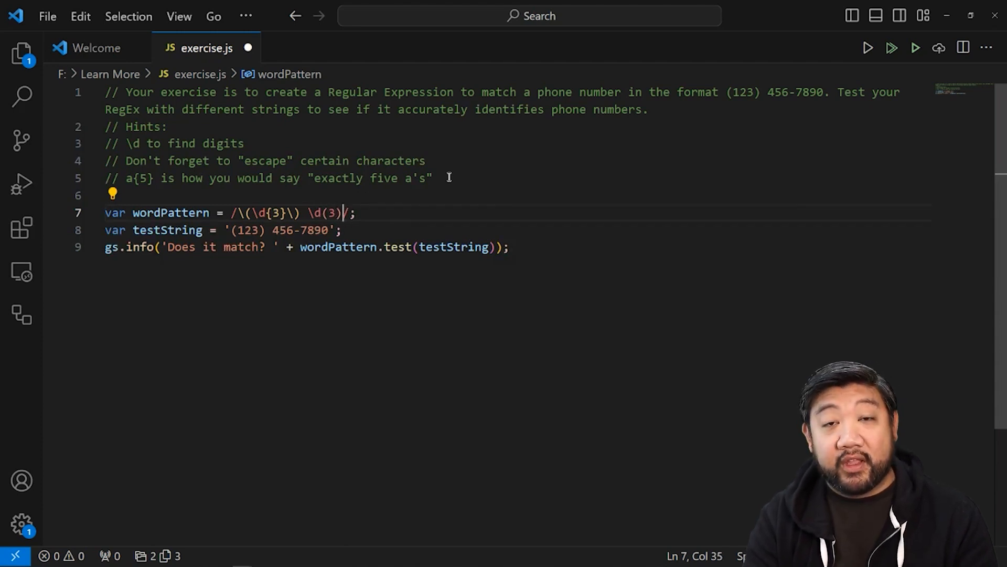
pyautogui.write('-')
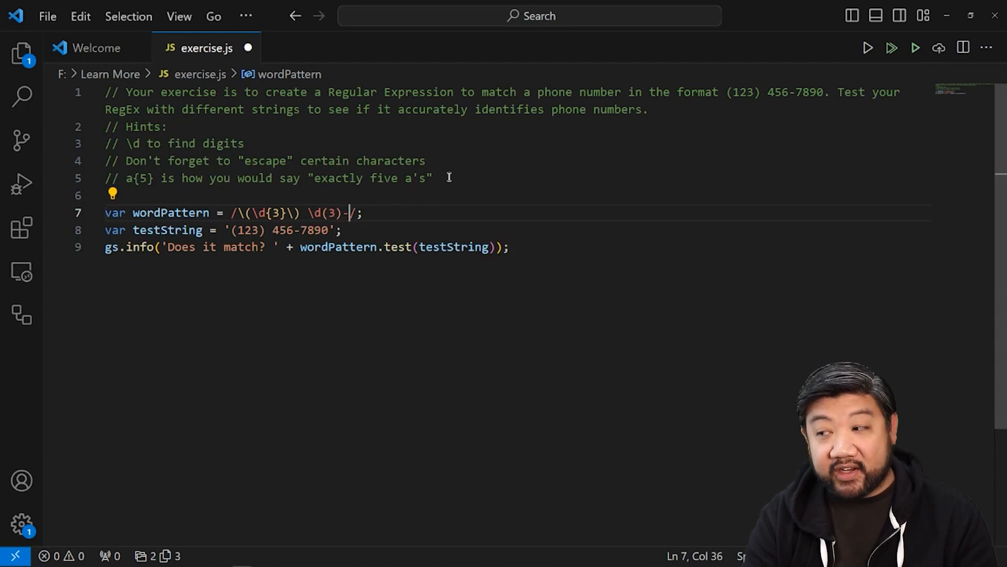
pyautogui.write('\\d')
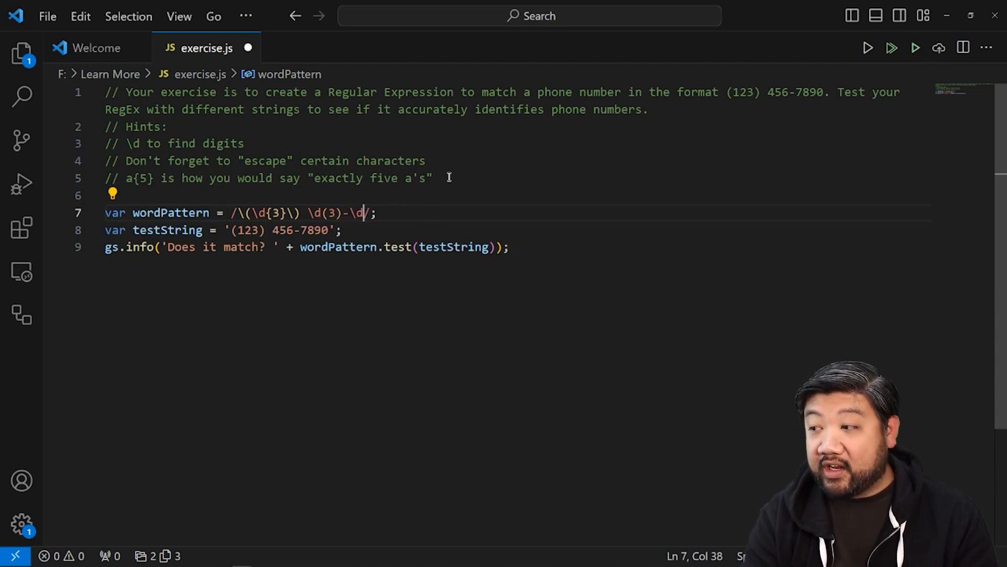
pyautogui.write('{4}')
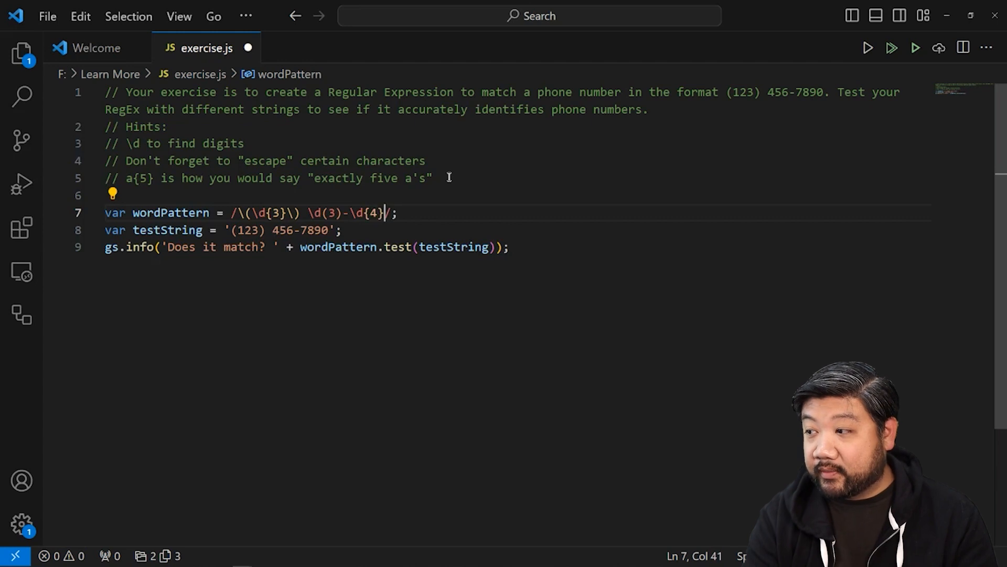
pyautogui.moveTo(162, 436)
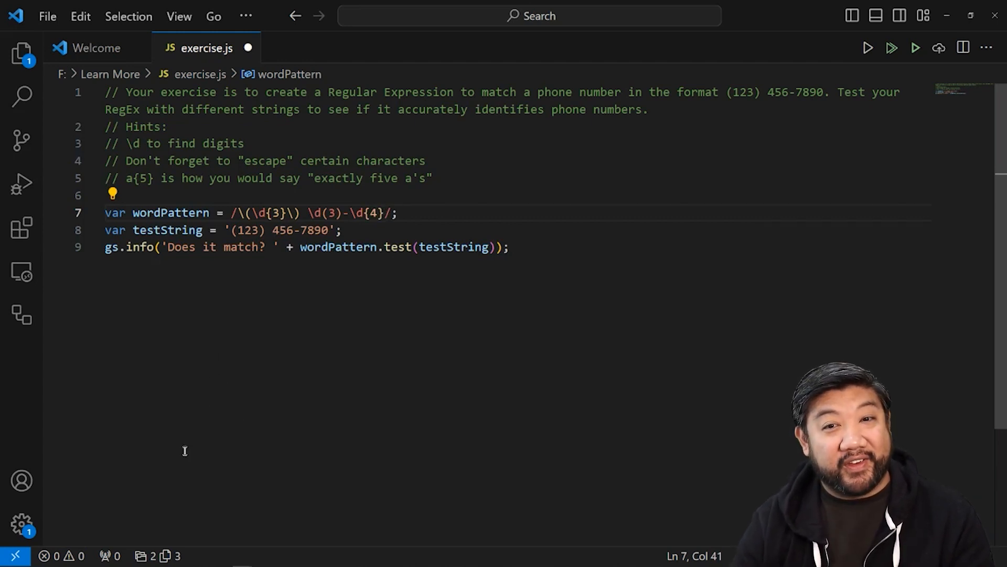
# Step: Paste the exercise script into Background Scripts and run it, getting 'Does it match? false'
pyautogui.press('ctrl+a')
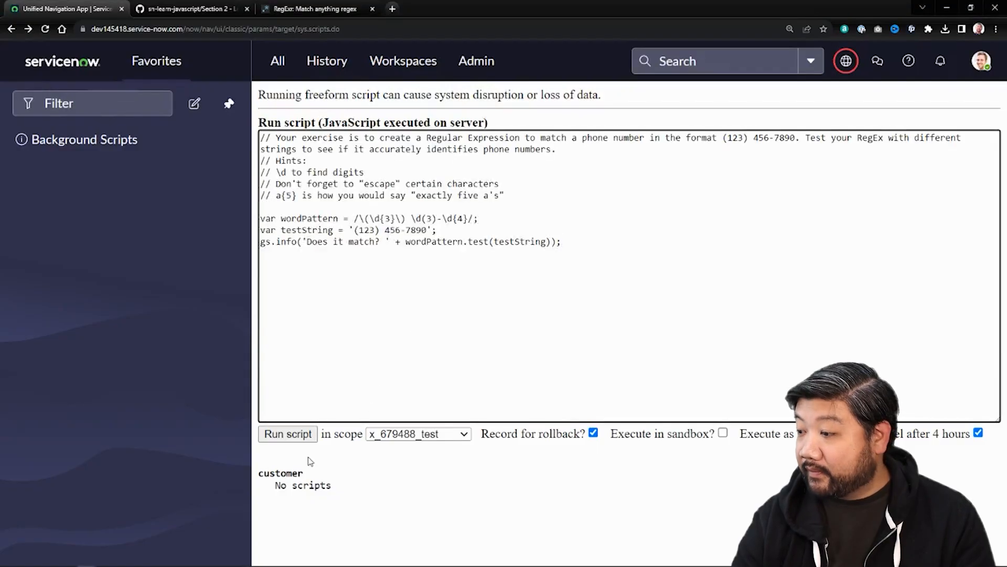
pyautogui.click(287, 433)
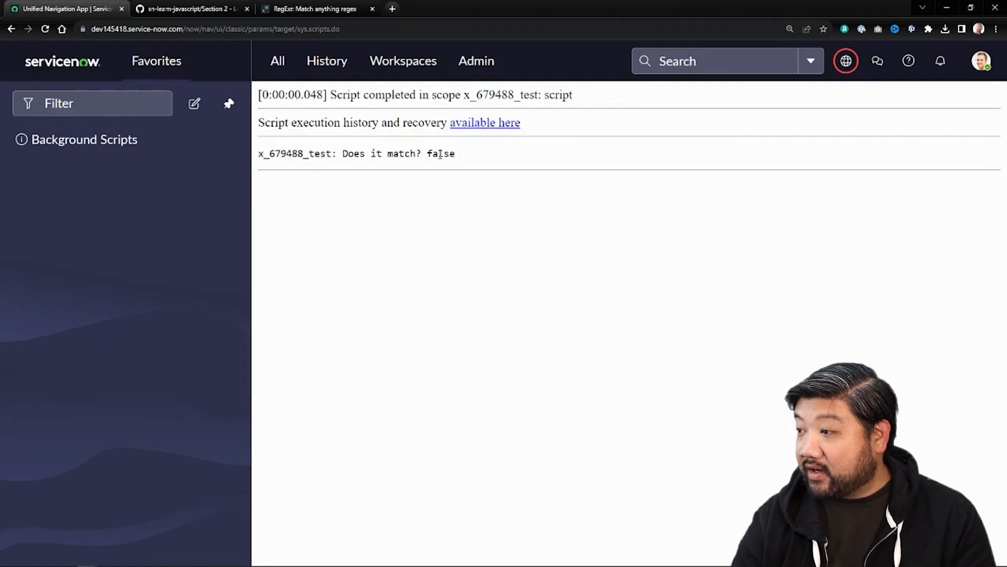
pyautogui.moveTo(409, 306)
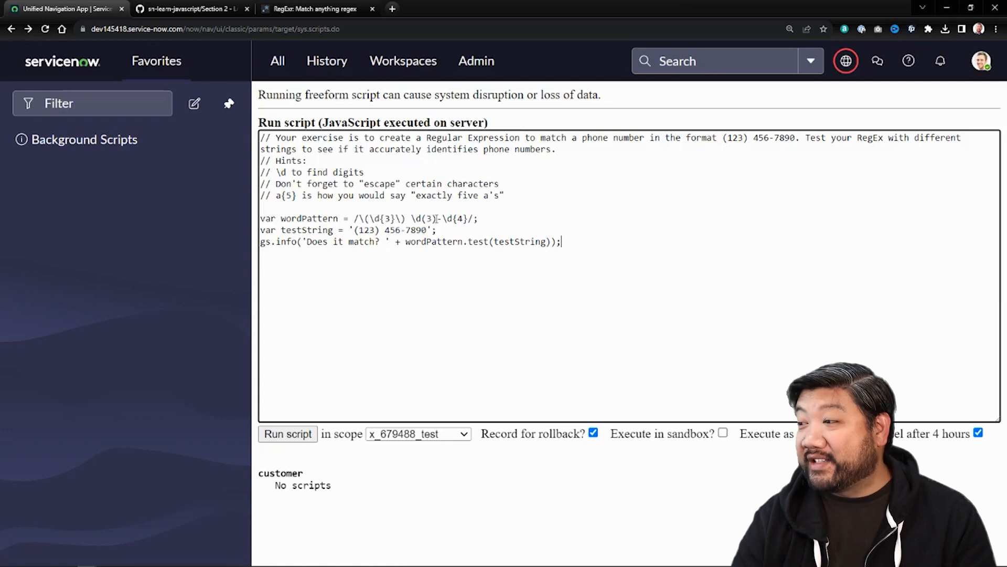
# Step: Correct the middle count (3) to {3} and rerun, getting 'Does it match? true'
pyautogui.doubleClick(429, 219)
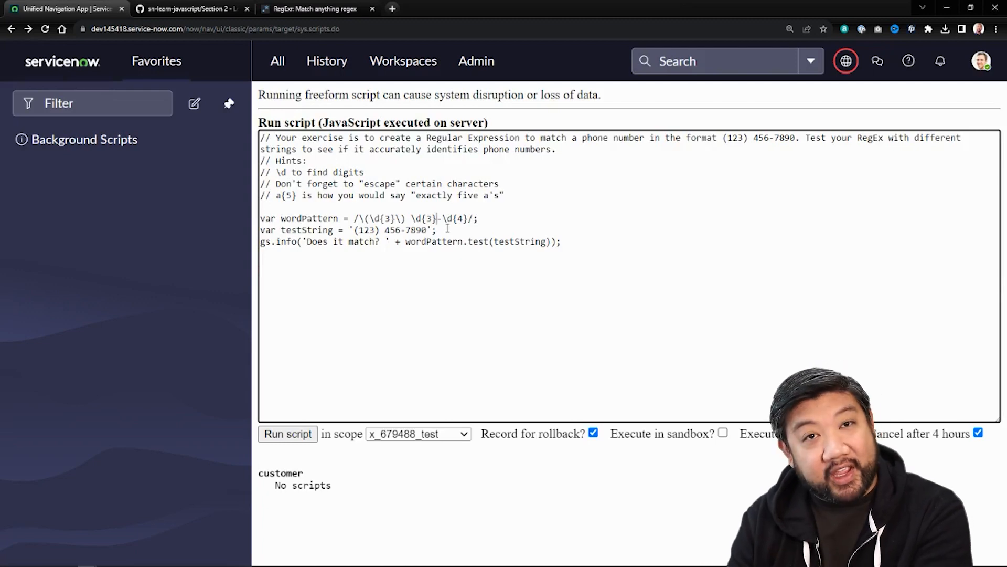
pyautogui.click(287, 434)
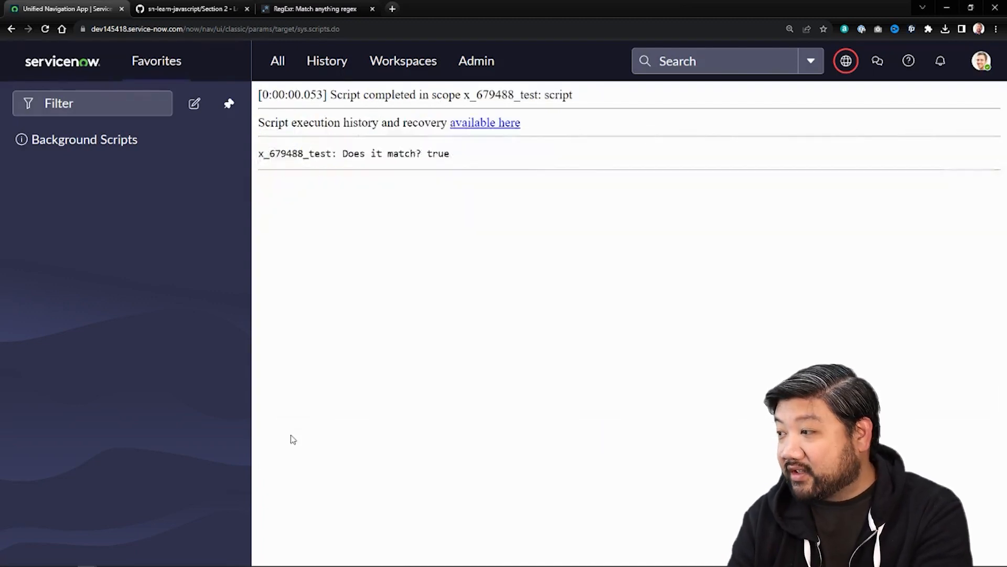
pyautogui.moveTo(424, 337)
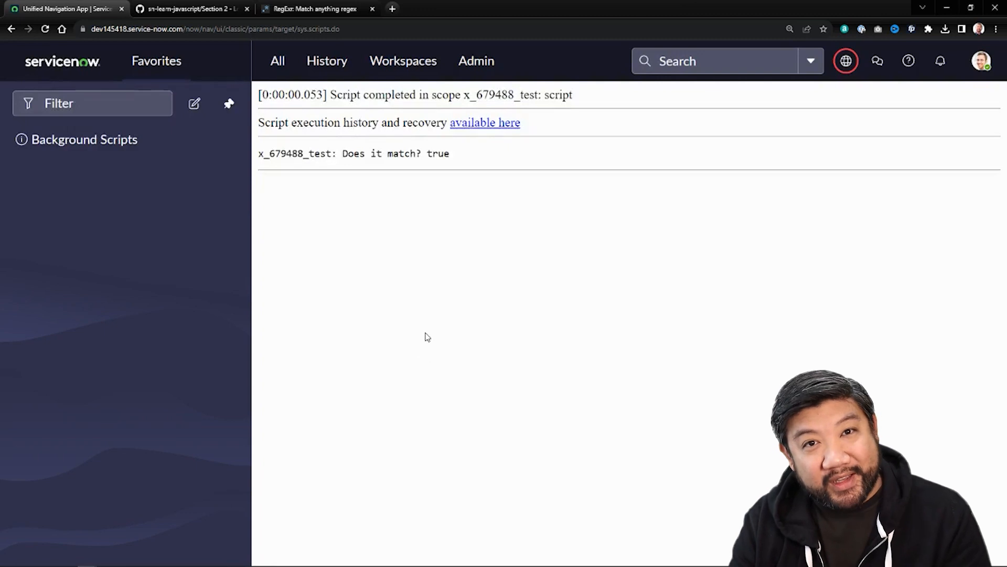
pyautogui.moveTo(398, 300)
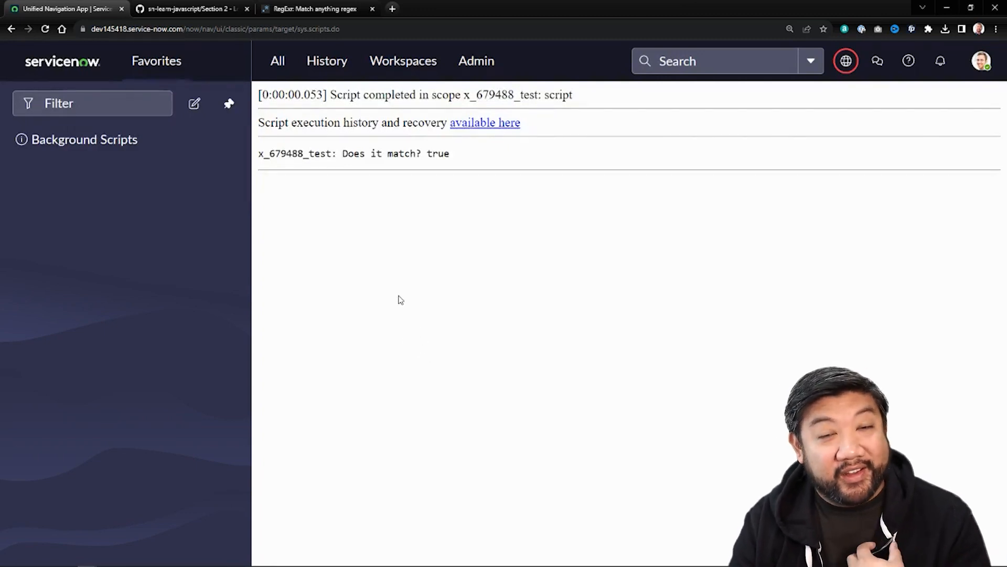
pyautogui.moveTo(393, 309)
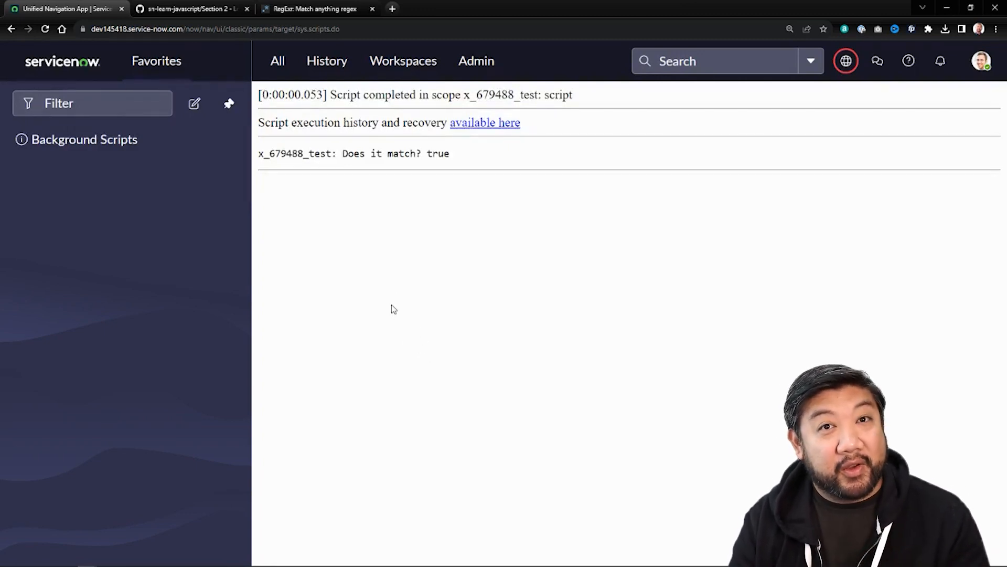